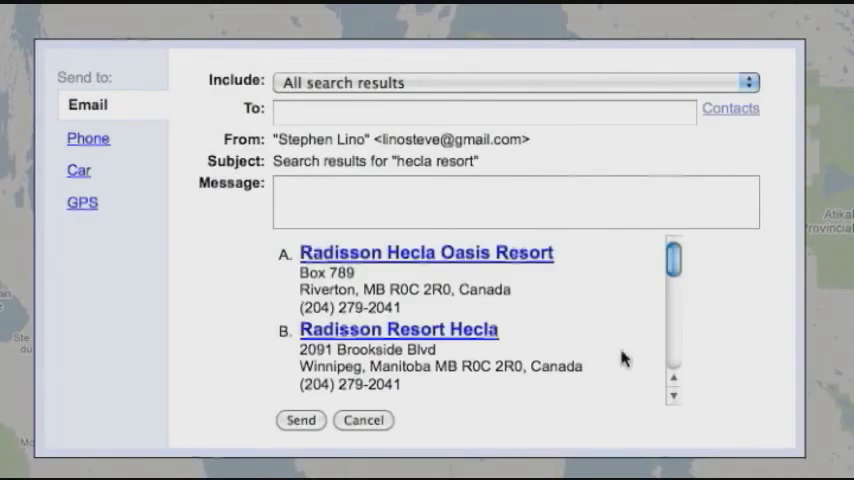
mouse_move(136, 188)
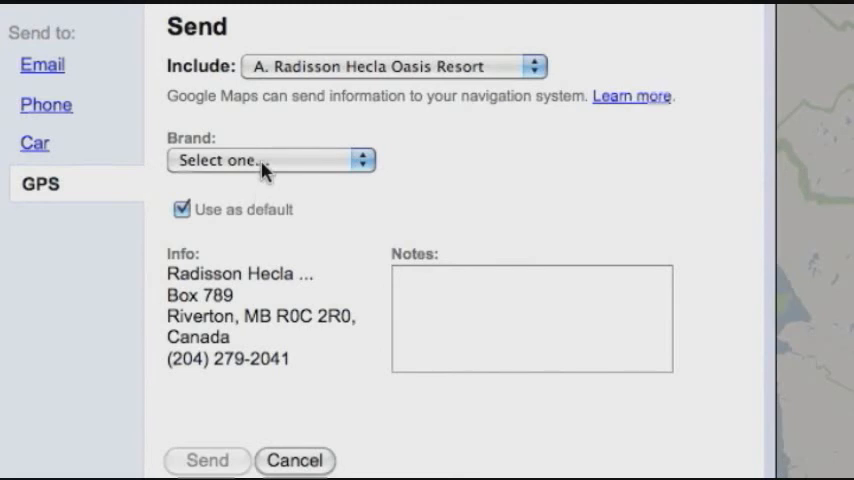
Choose TeleNav as the GPS brand, revealing the phone number field
click(270, 160)
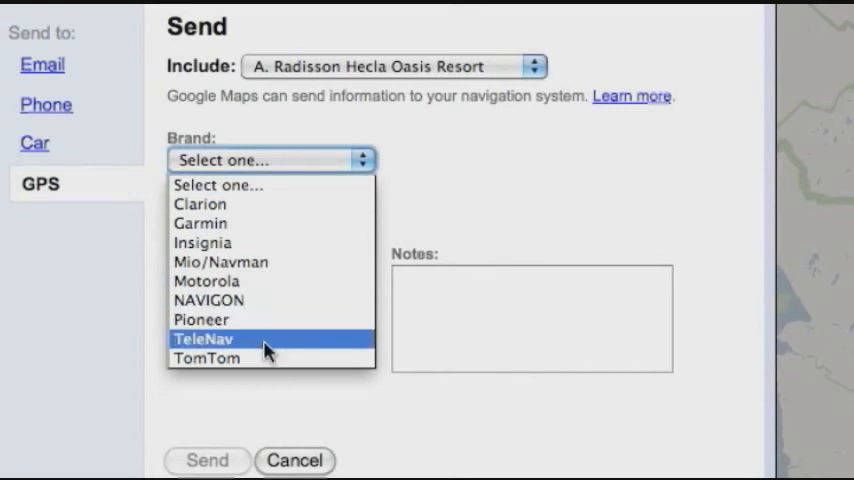
click(204, 338)
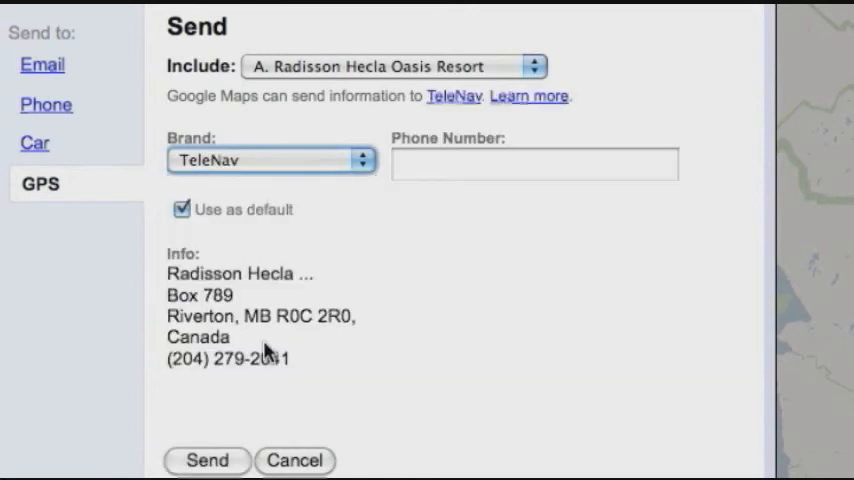
Focus the empty Phone Number field of the TeleNav send form
click(534, 164)
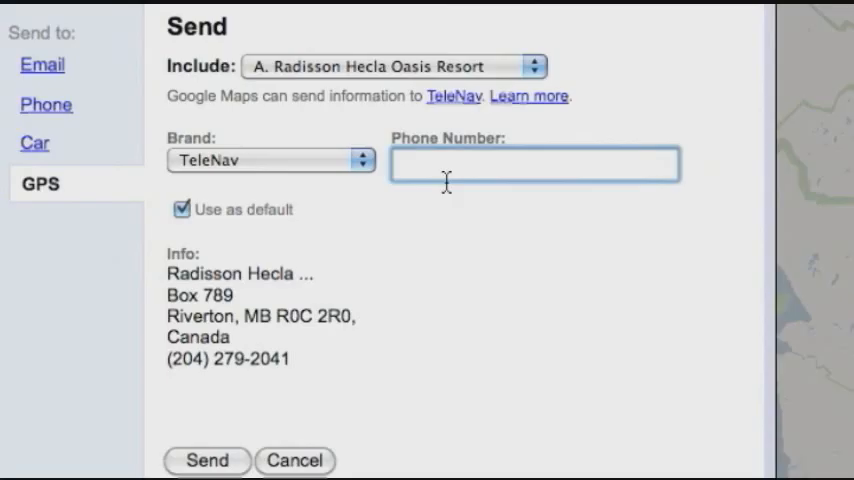
mouse_move(234, 182)
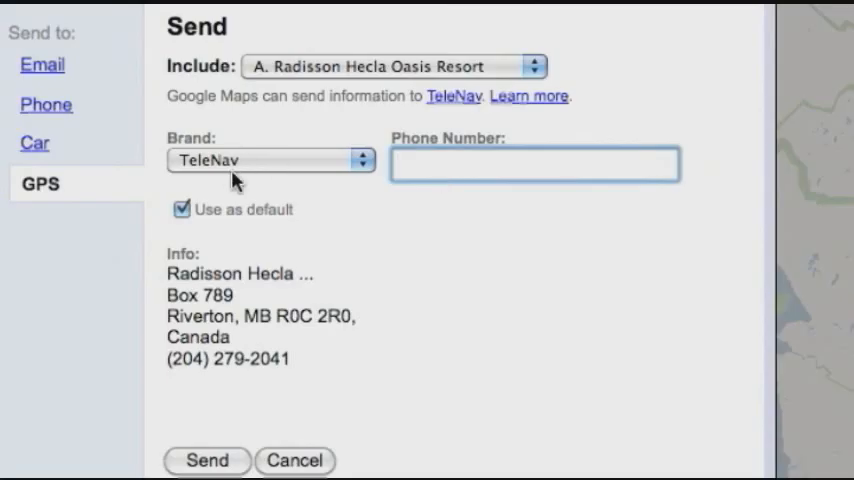